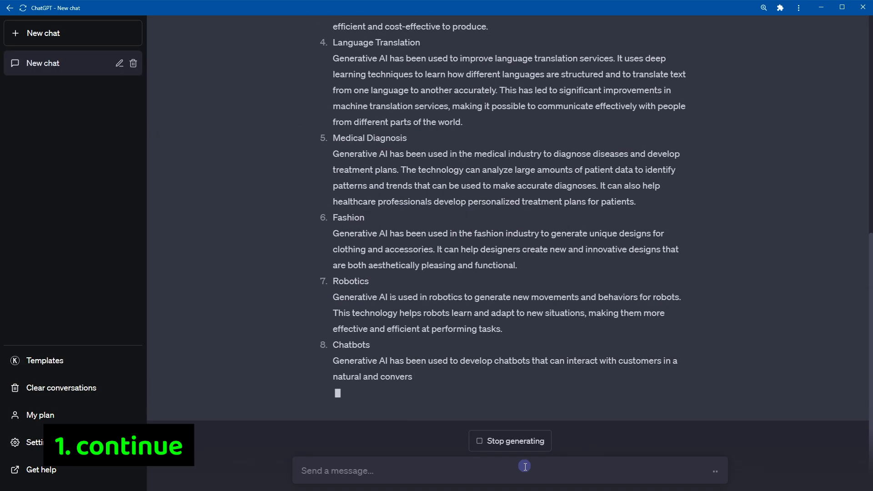
Send 'continue' to extend the generative AI use-case list and review the added items
text(continue)
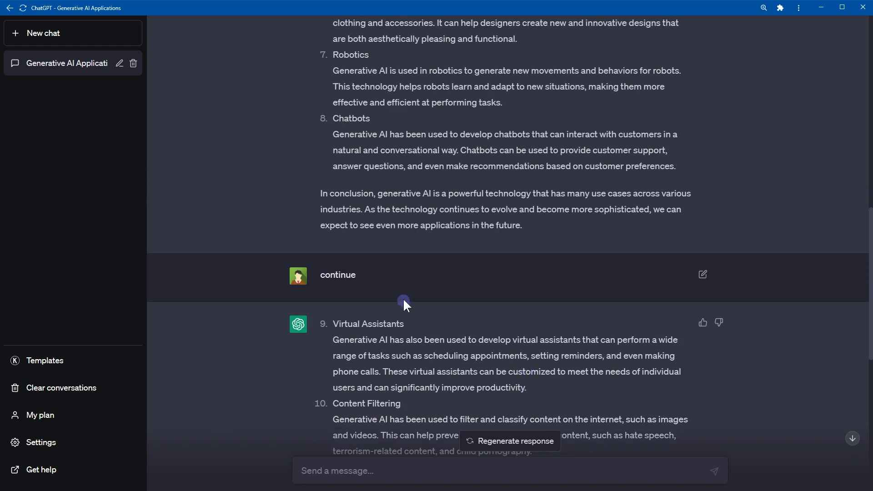
mouse_move(331, 120)
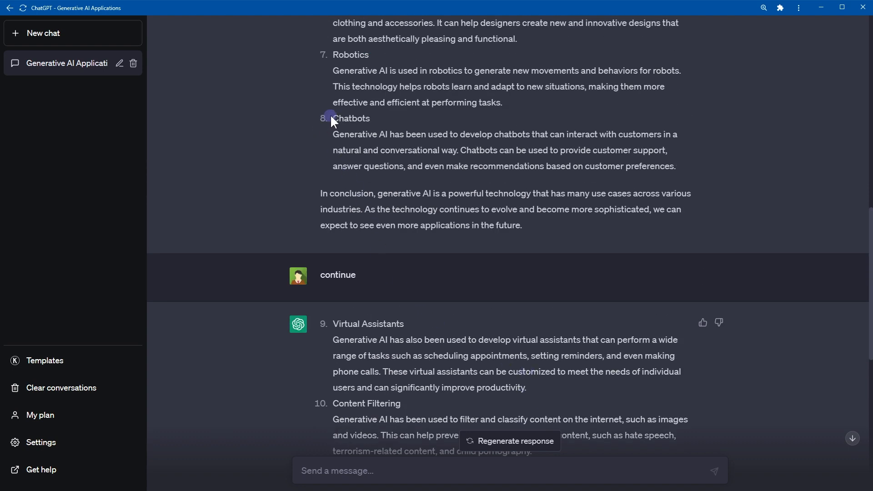
double_click(337, 275)
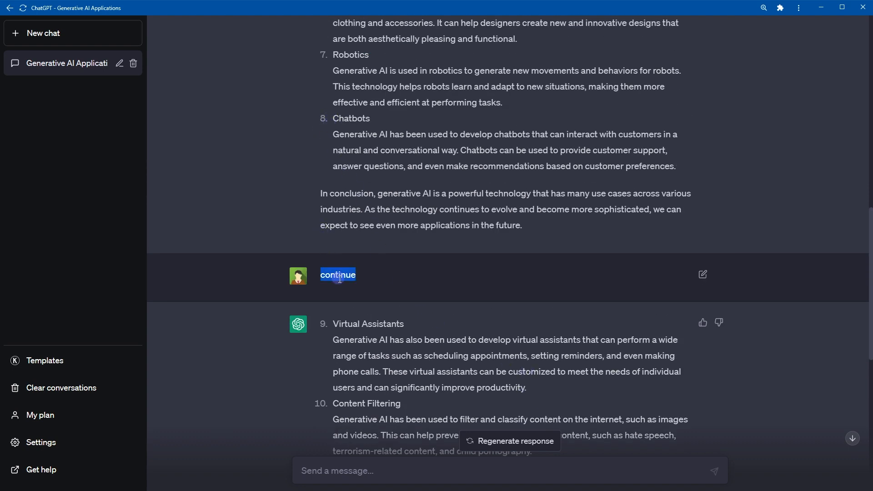
scroll(down, 3)
text(con)
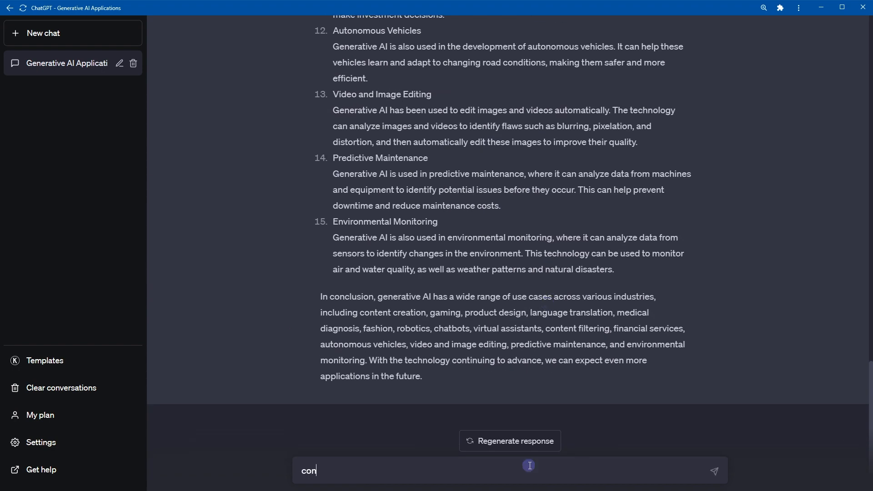
key(enter)
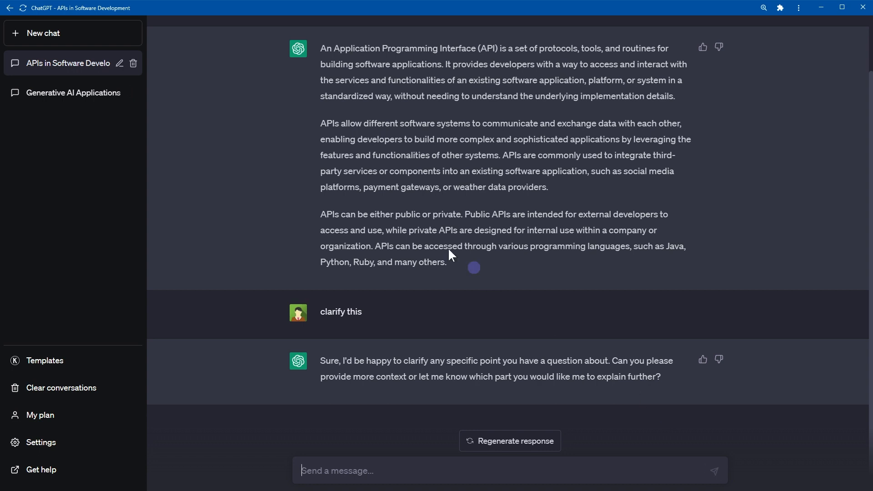
Select a word in the freelancing conversation
double_click(330, 124)
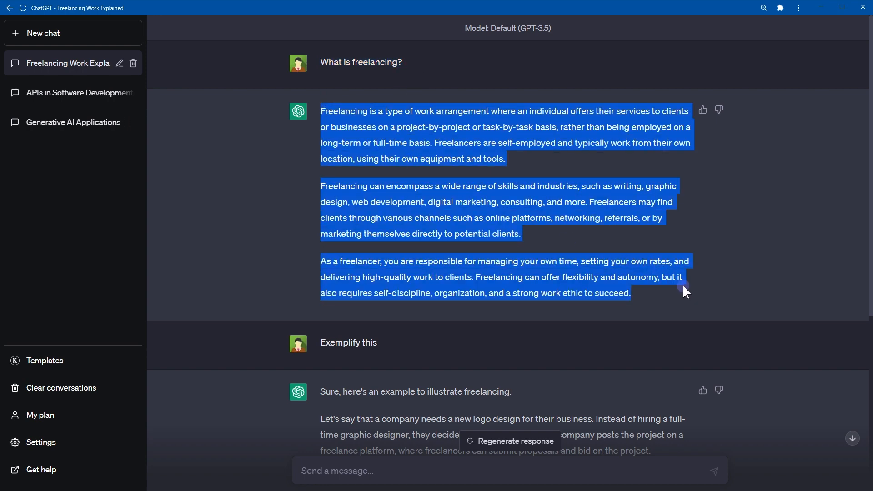
Scroll through the freelancing example, then start a blank new chat
scroll(down, 3)
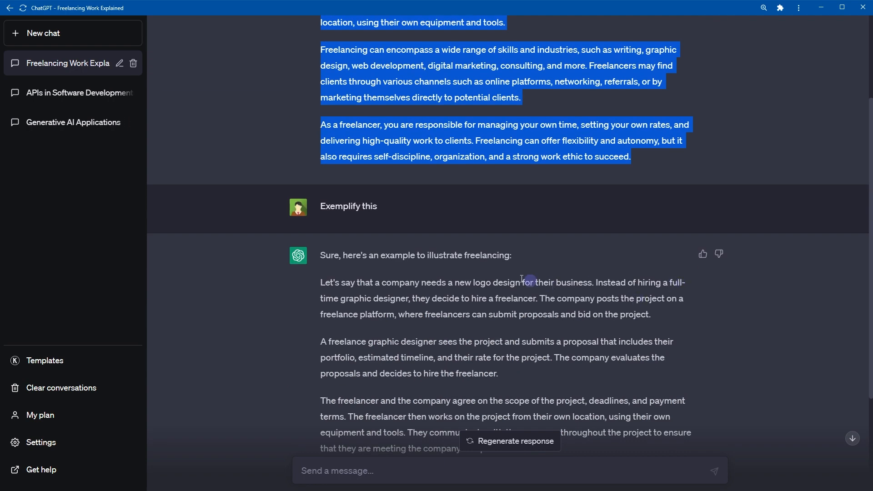
scroll(down, 3)
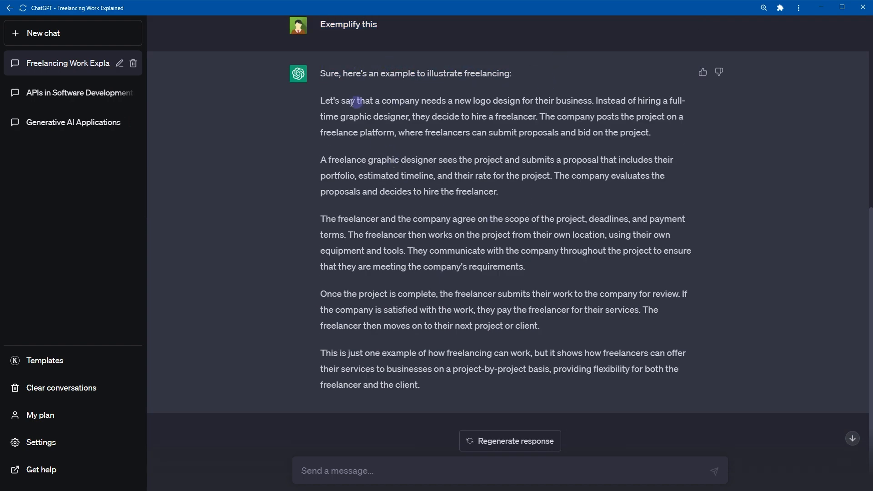
click(43, 33)
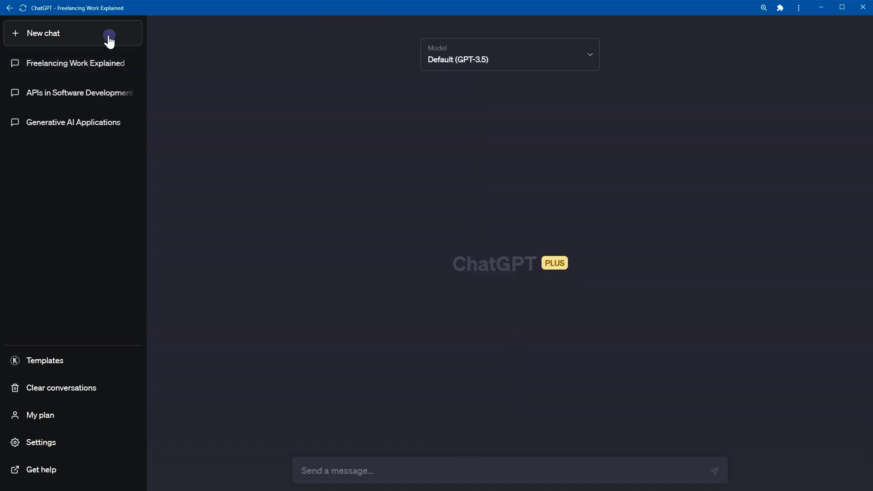
Ask what GPT is, send 'Expand on this', and read the expanded reply
click(44, 33)
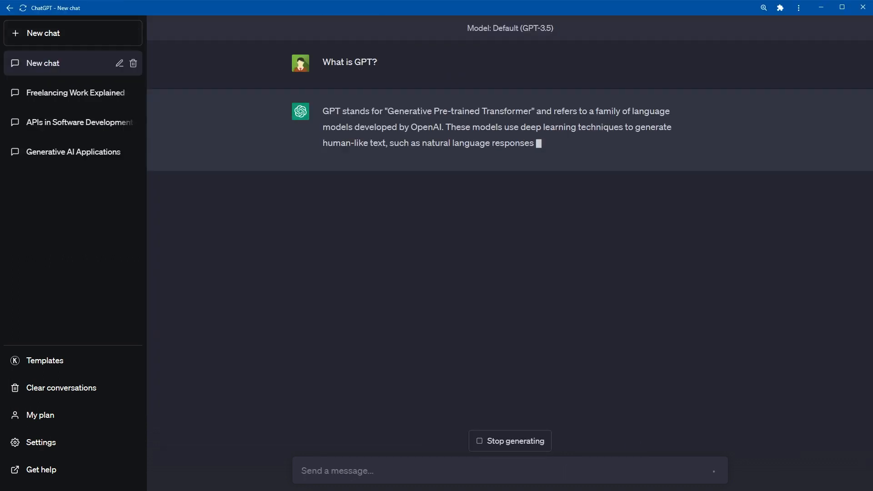
text(Expand on this)
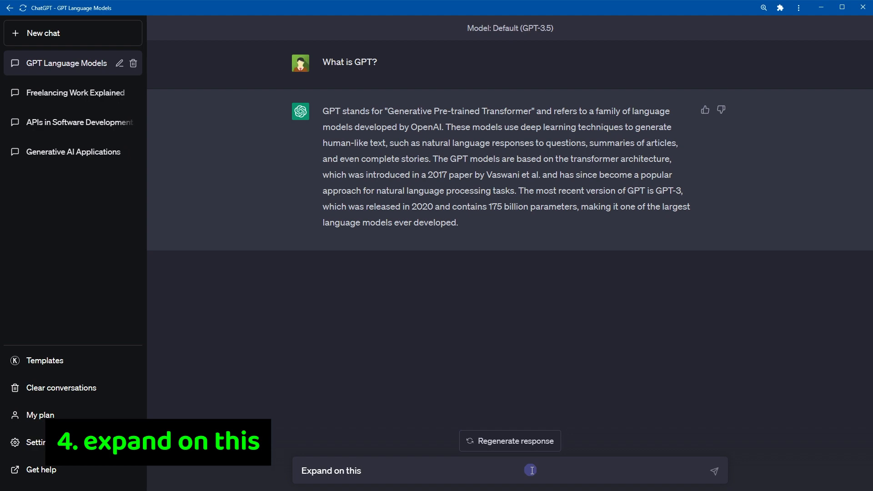
click(714, 470)
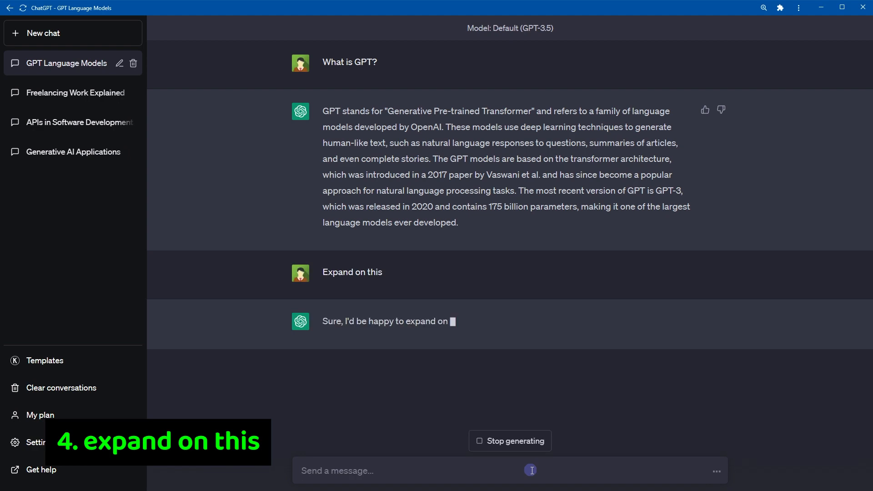
scroll(down, 3)
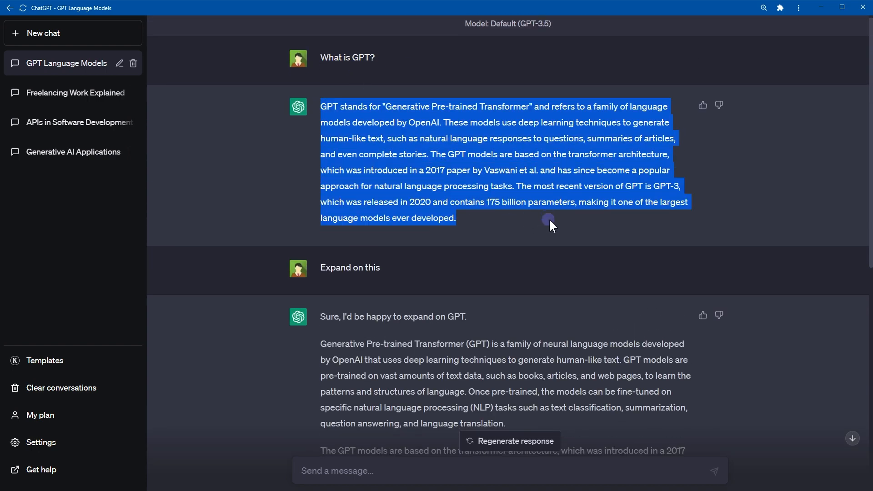
scroll(down, 3)
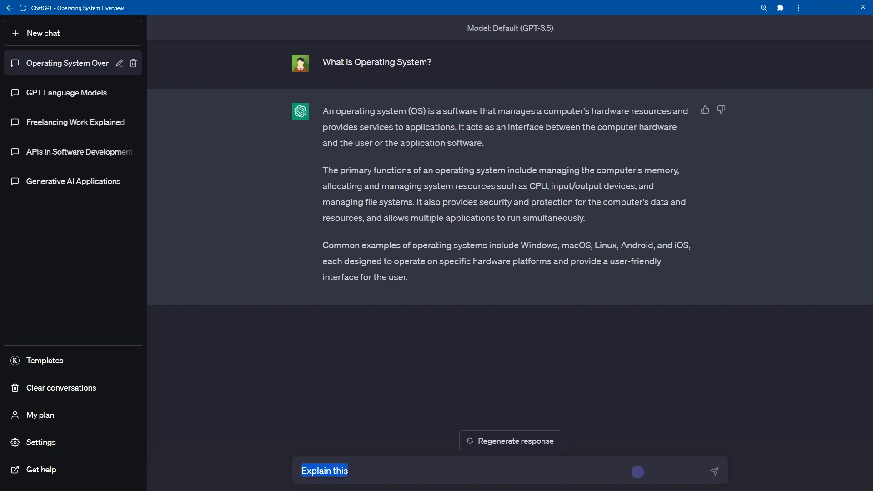
Send 'Explain this' in the operating system chat, then start the Random Access Memory chat
click(713, 471)
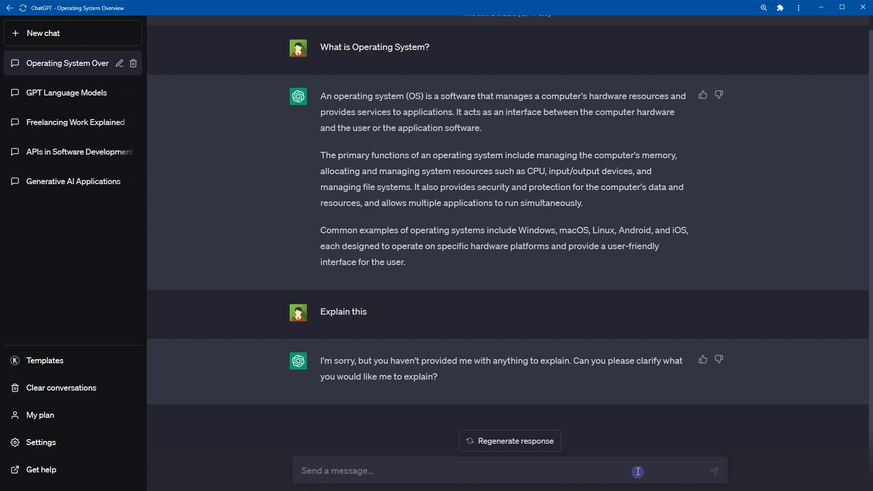
double_click(349, 96)
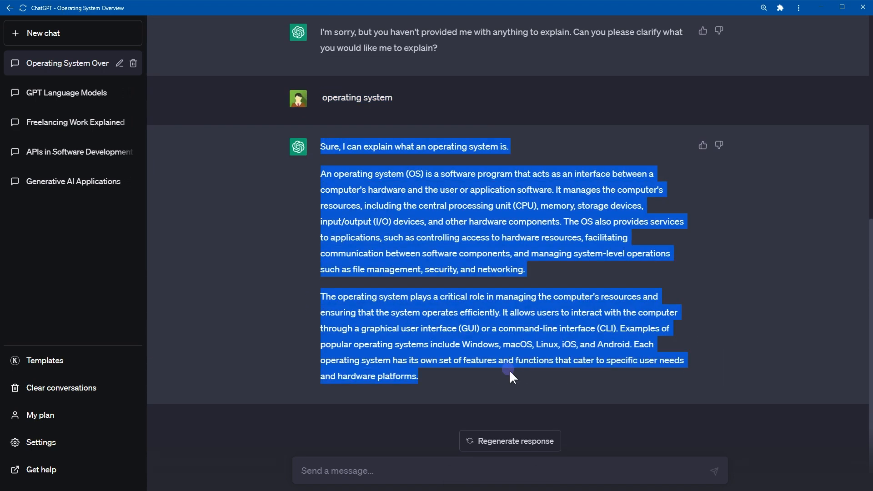
click(50, 32)
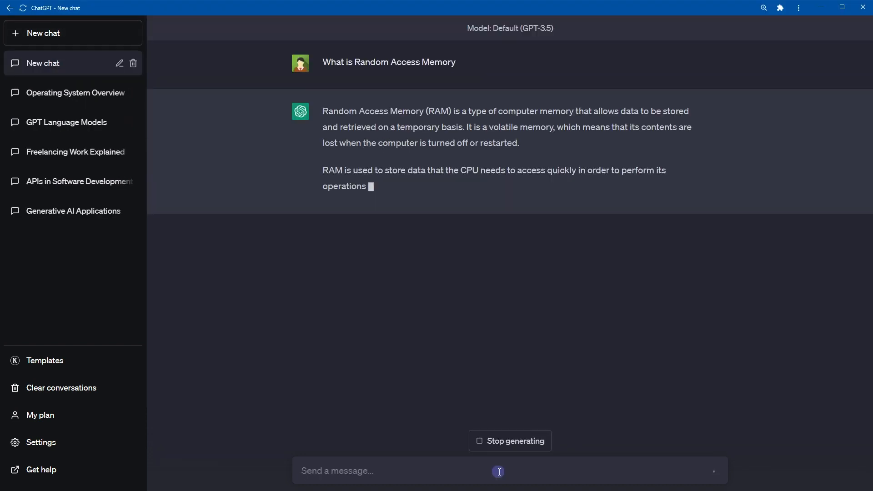
Send 'Rewrite this' and scroll through the rewritten RAM explanation
text(Rewrite this)
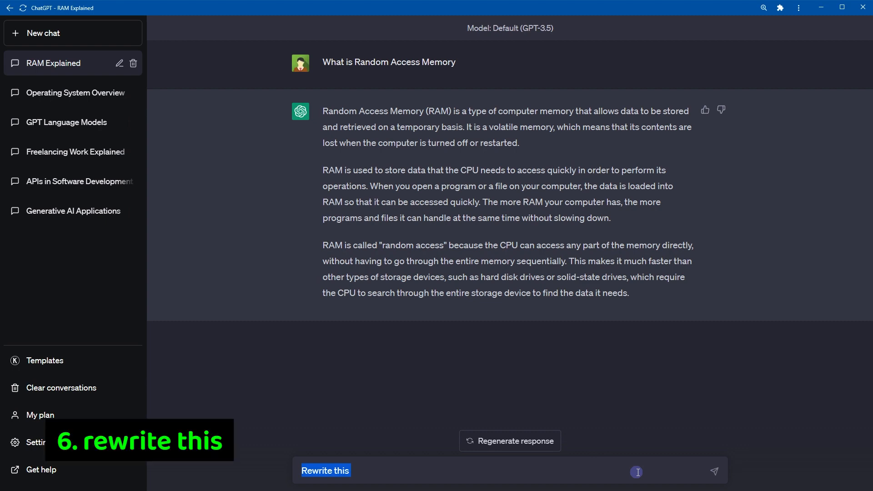
click(714, 471)
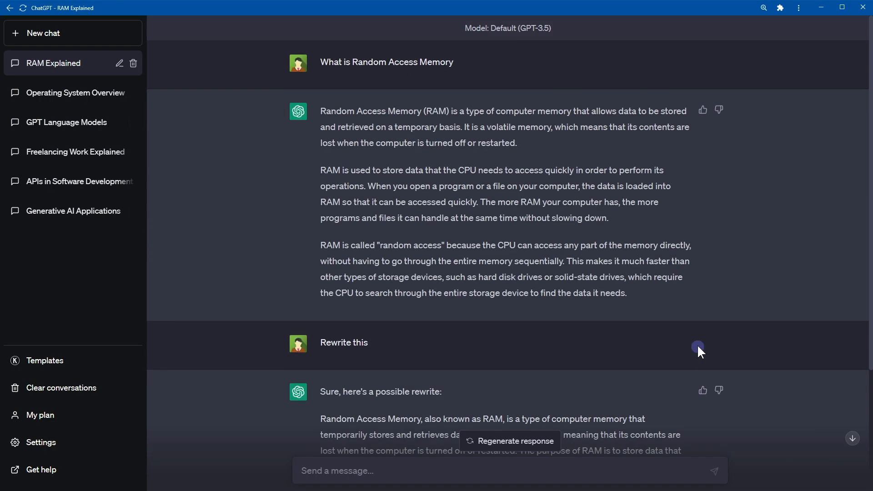
scroll(down, 3)
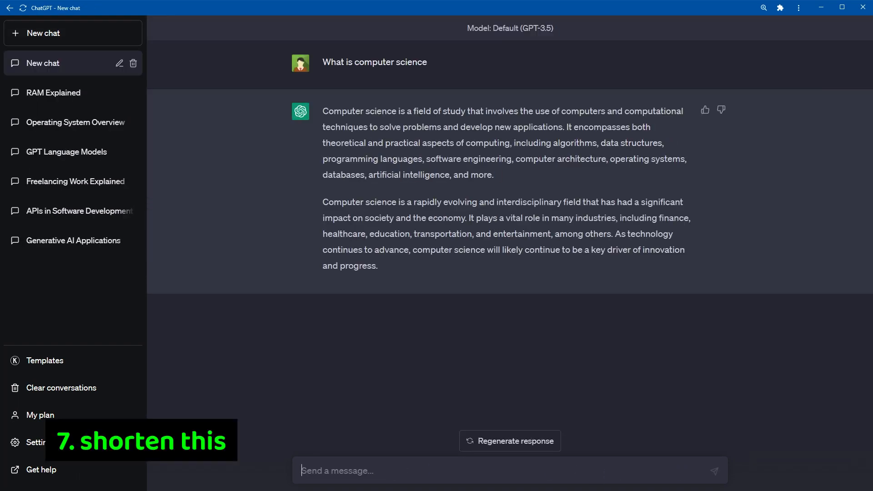
Send 'Shorten this' and 'Tweetify' for the computer science answer
text(Shorten this)
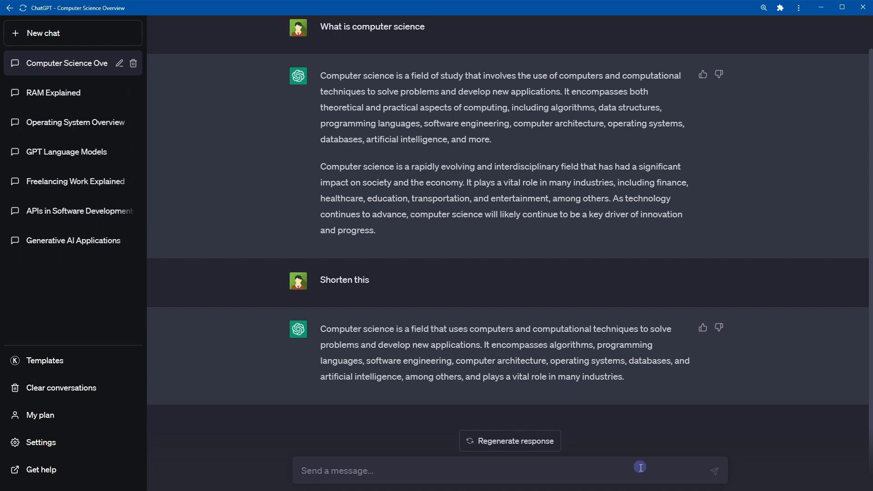
text(Tweetify)
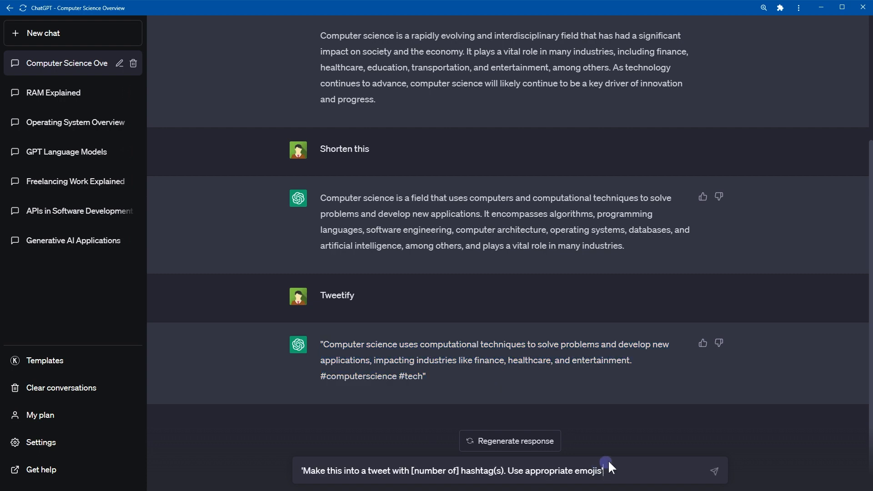
Send the emoji tweet prompt with 2 hashtags, then start the React versus Vue chat
triple_click(451, 471)
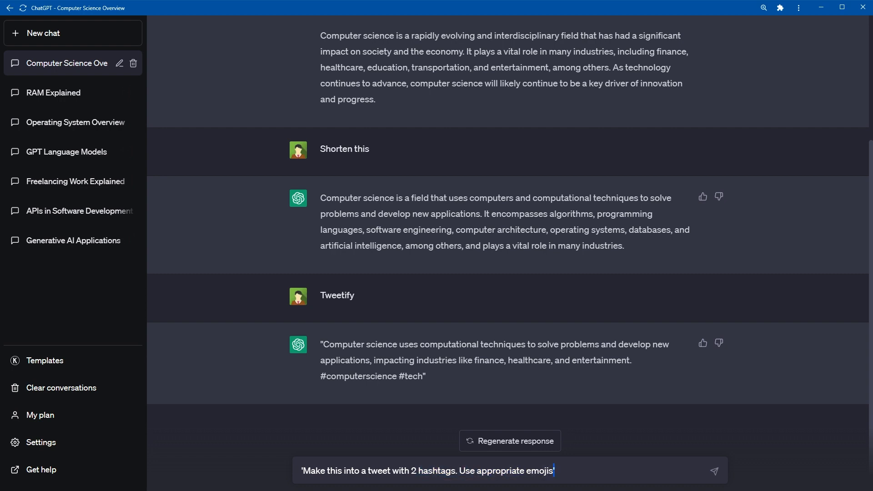
click(713, 469)
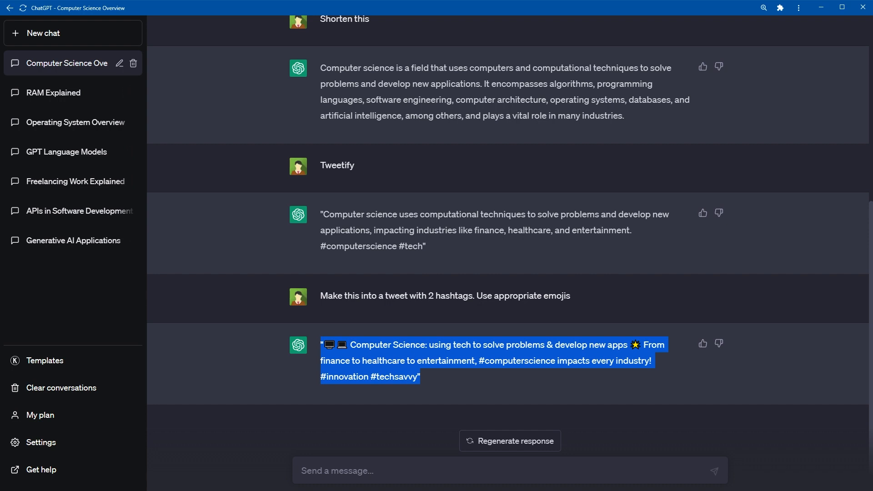
click(43, 33)
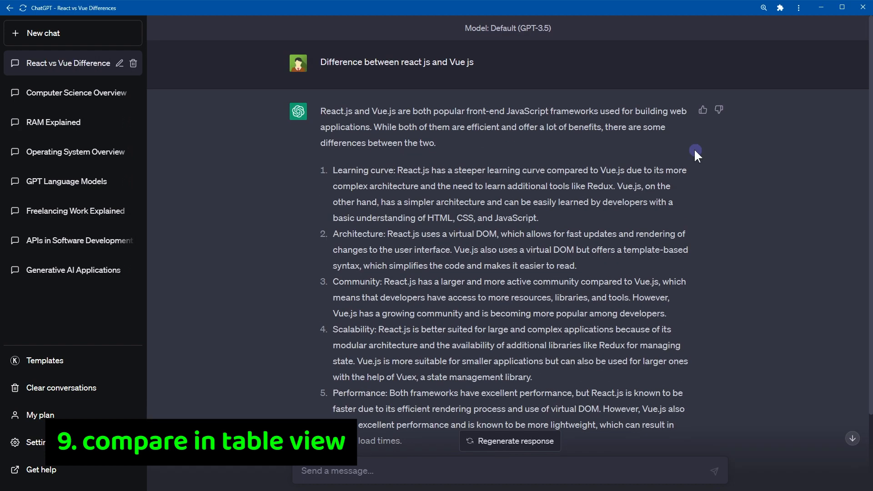
Send 'Compare these in table view' for React vs Vue, then start the API chat
text(Comapre these in table view)
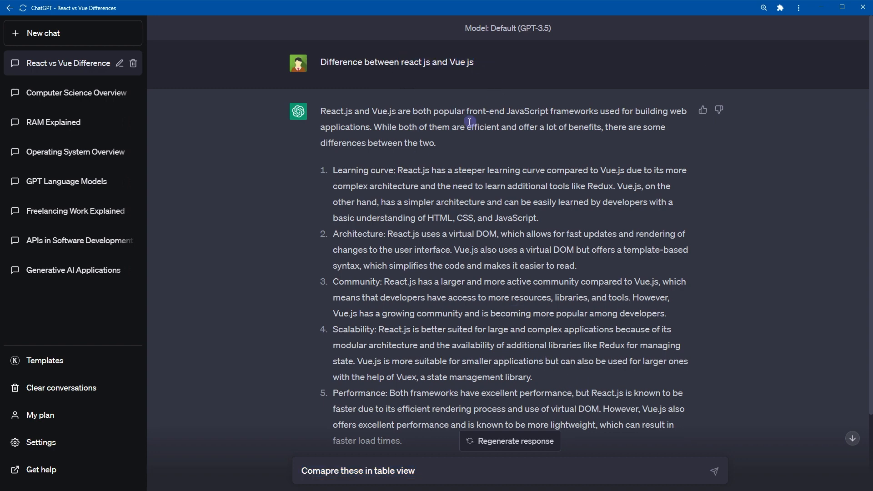
scroll(down, 3)
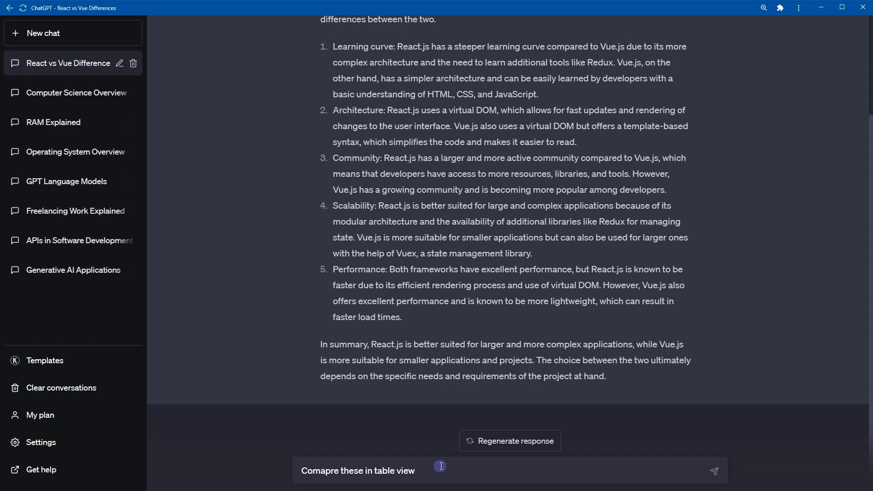
click(713, 471)
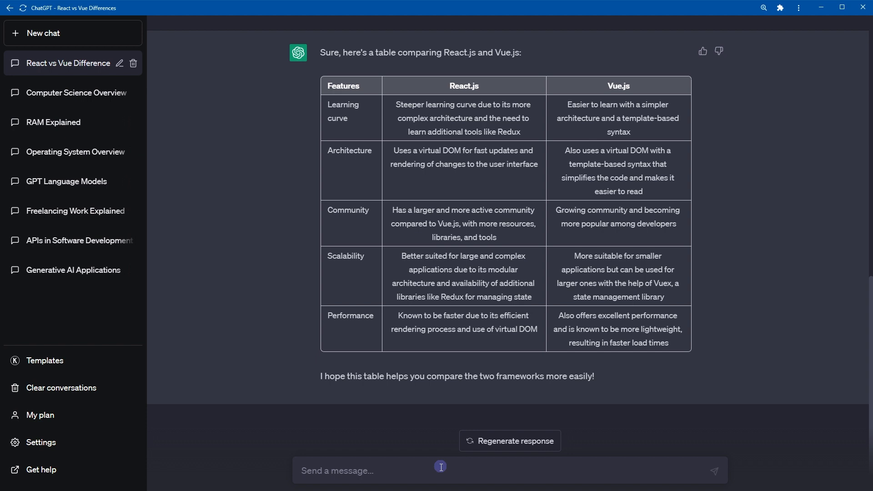
click(42, 33)
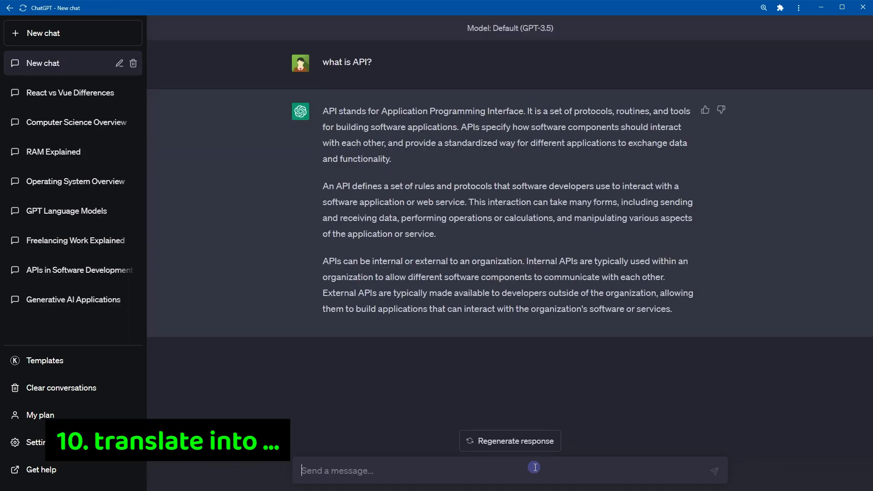
Send 'translate it into urdu language' for the API explanation, then ask the US states question
text(translate it into urdu language)
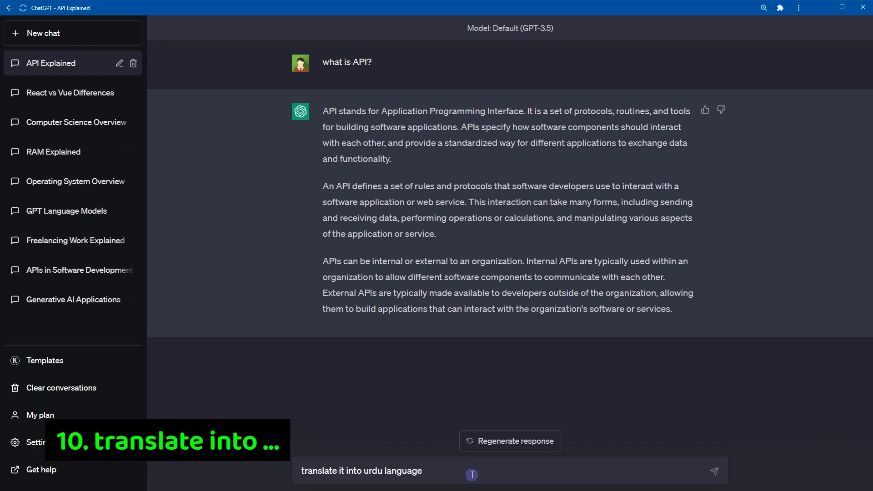
triple_click(362, 471)
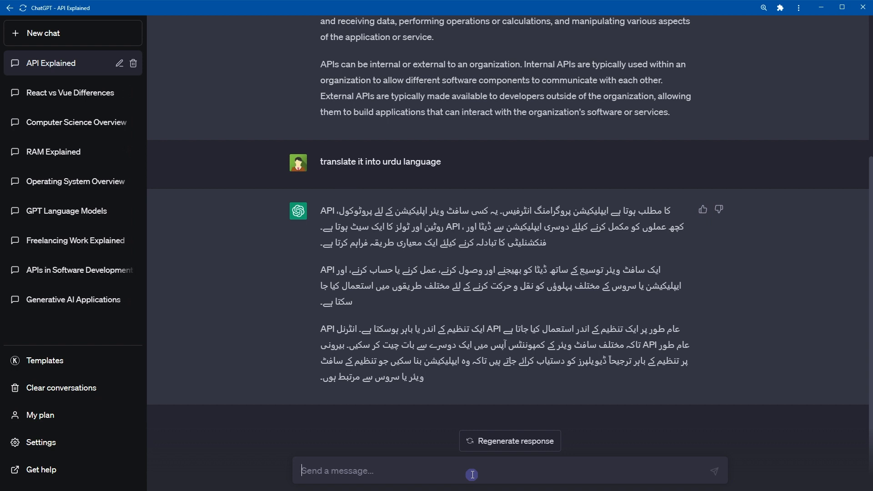
text(How many)
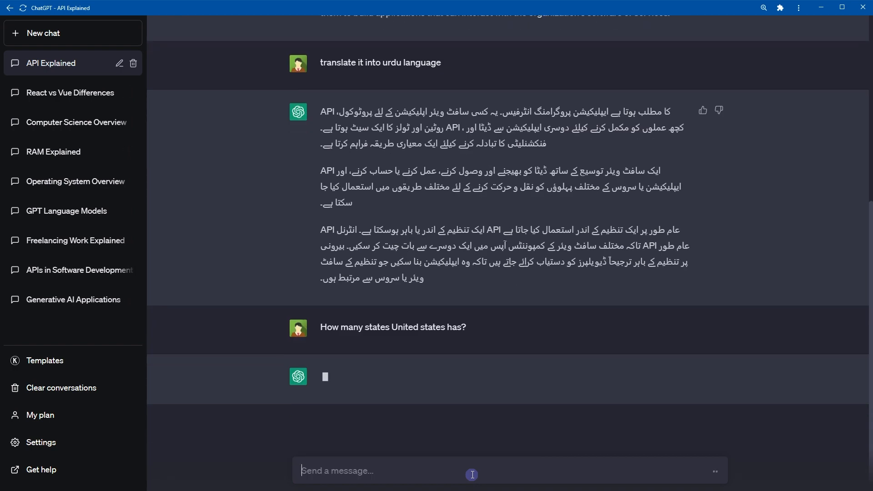
Tell ChatGPT to answer only in Urdu, then switch it back to English
text(From now give me answer in urdu language, understood?)
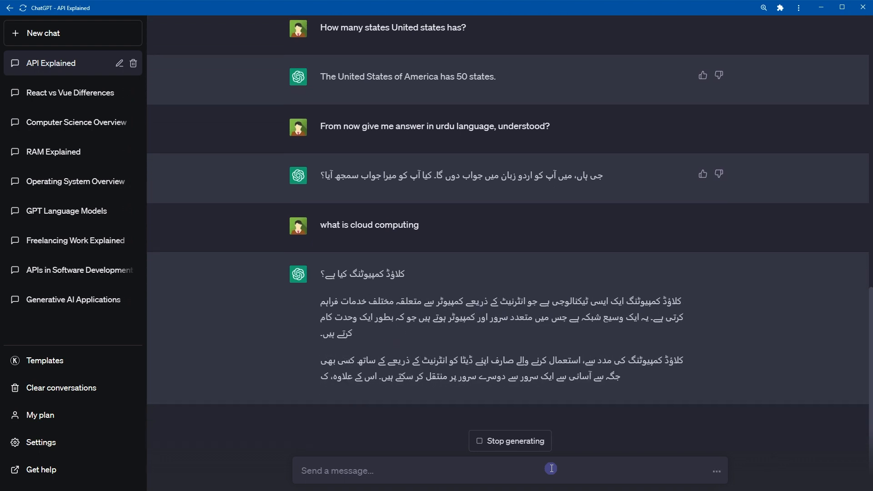
scroll(down, 3)
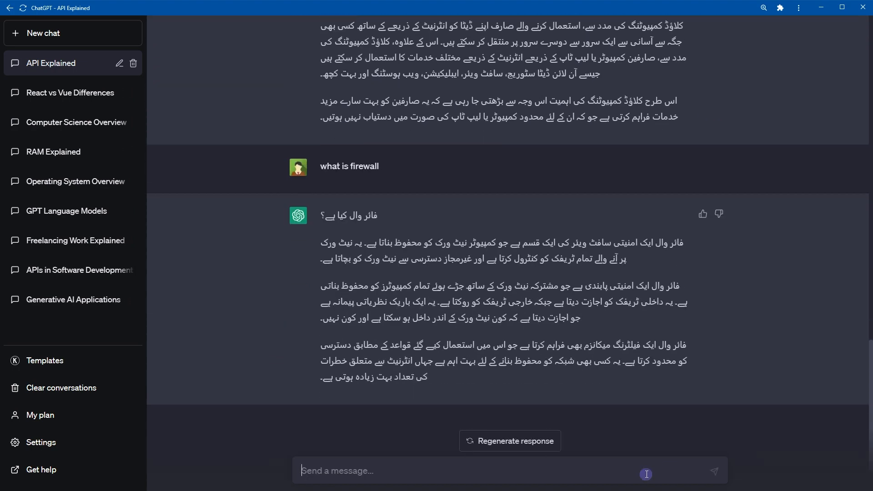
text(move back to english language. understood?)
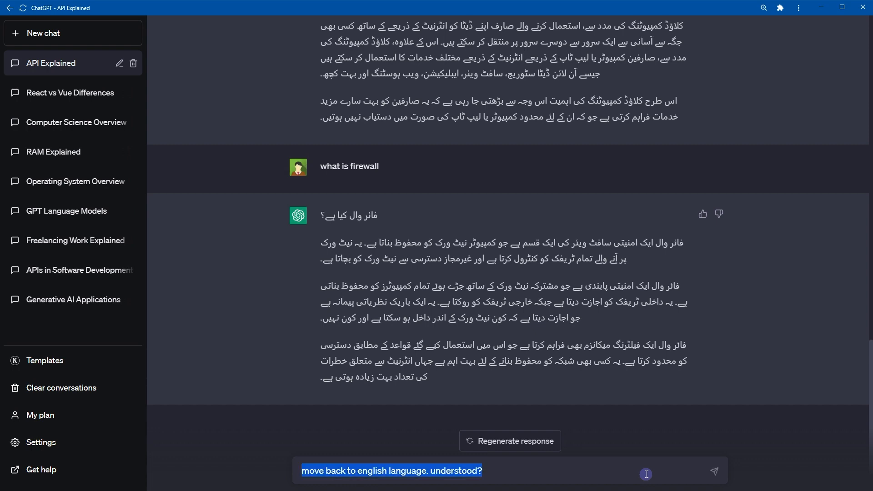
click(713, 470)
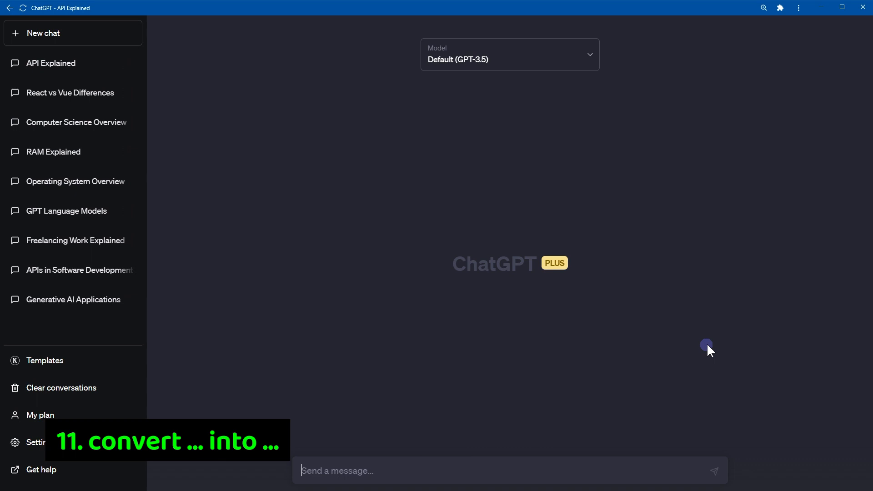
Ask ChatGPT to convert 1 cup of all-purpose flour into grams (about 120 g), then start a new chat
text(Convert 1 cup all-purpose-flour into grams)
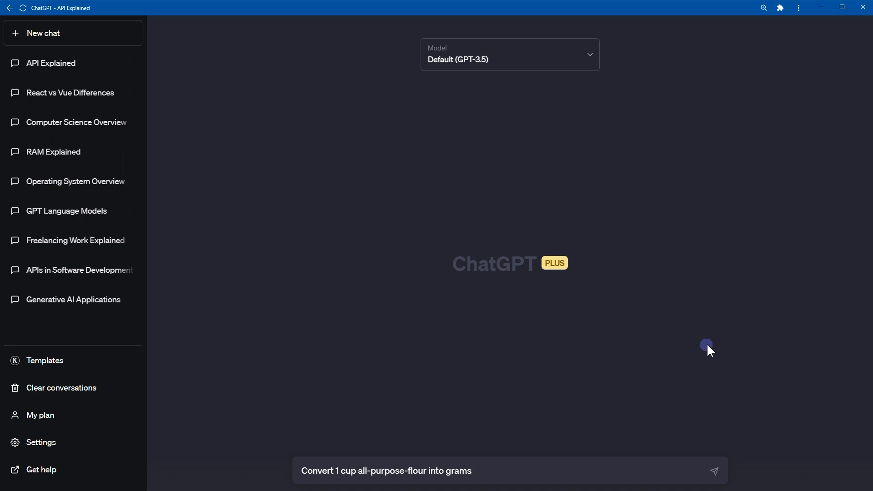
click(714, 470)
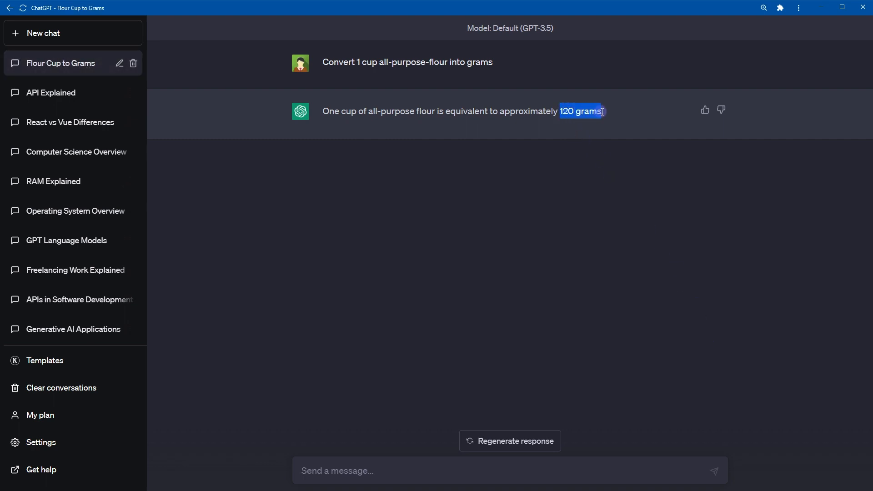
click(43, 33)
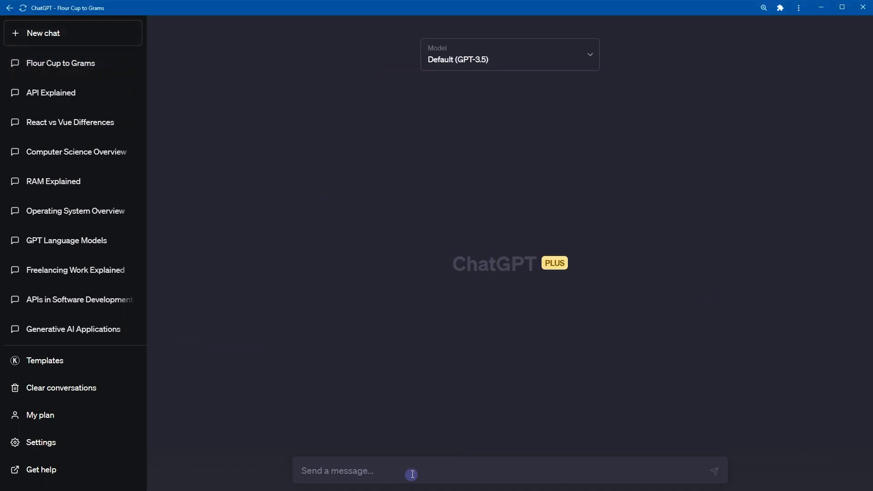
Ask ChatGPT to solve 10 * 12 + 21 - 30 / 2, which gives 126
text(solve 10 * 12 + 21 - 30 / 2)
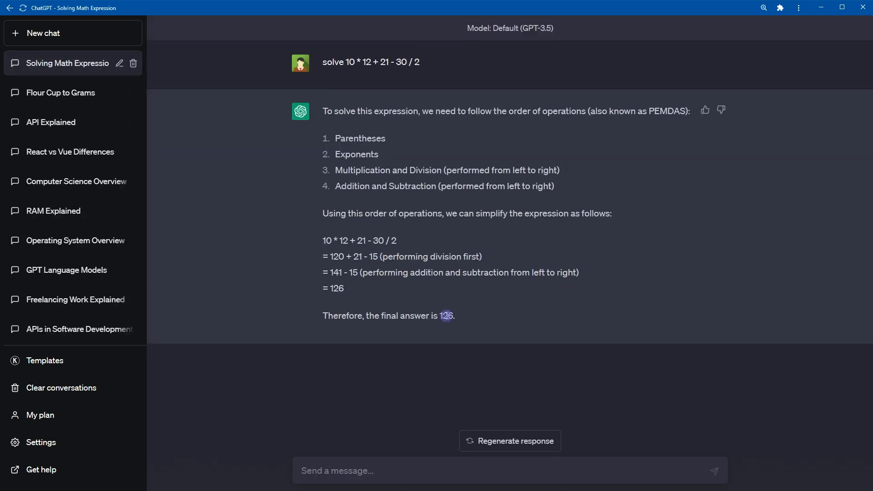
click(42, 33)
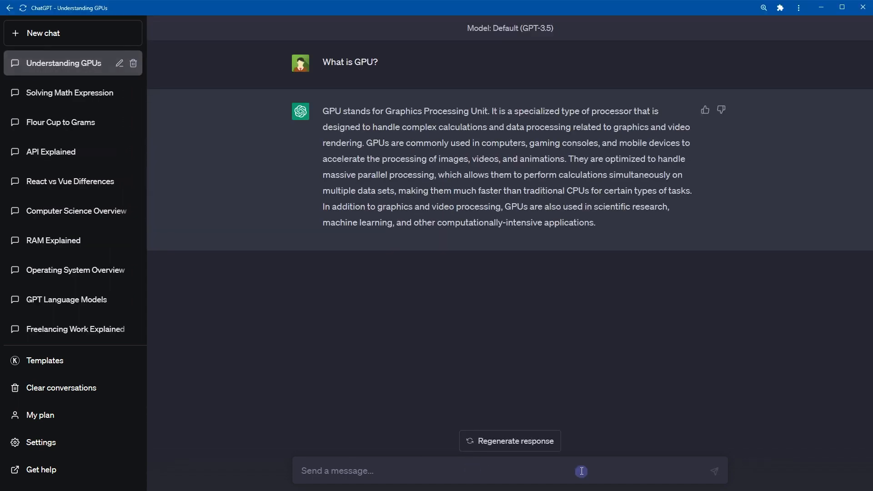
Send 'Paraphrase this' to reword the GPU explanation
text(Paraphrase this)
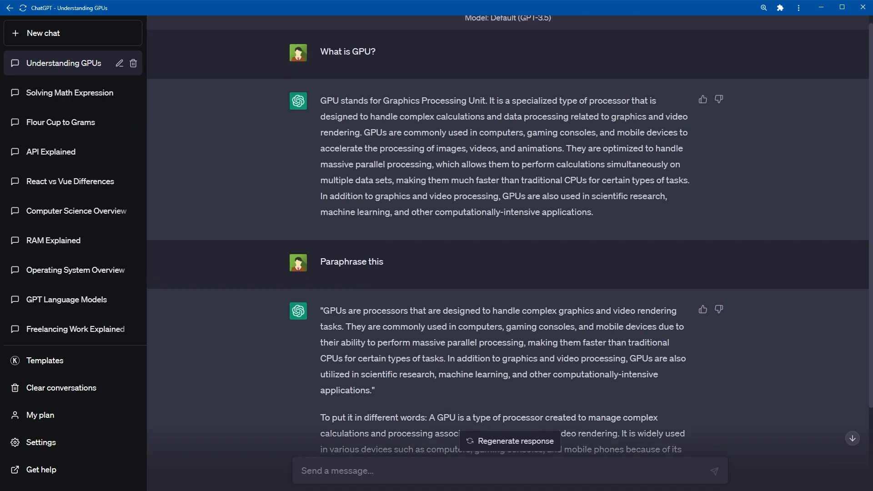
click(334, 471)
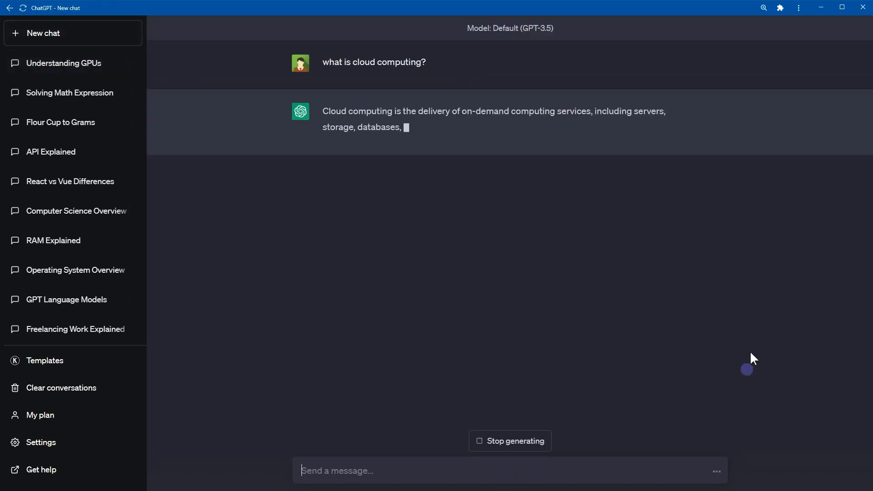
Send 'Summarize this' for the cloud computing explanation and read the shorter answer
text(Summarize this)
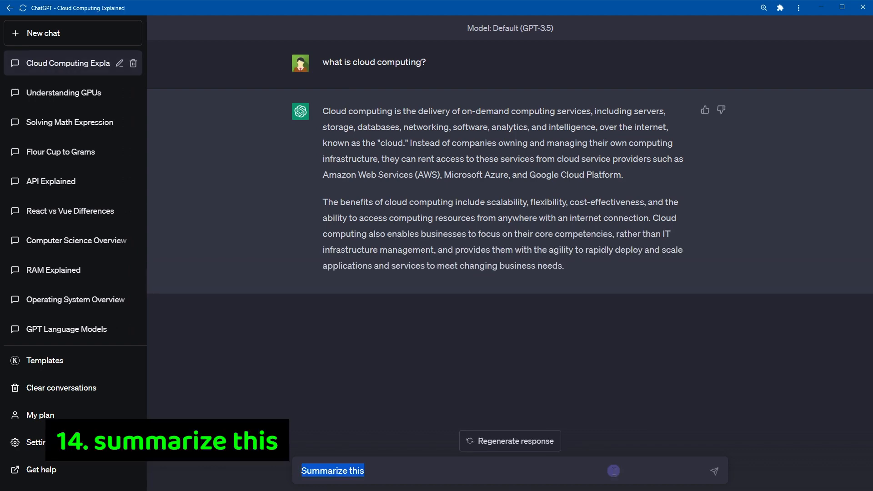
click(714, 471)
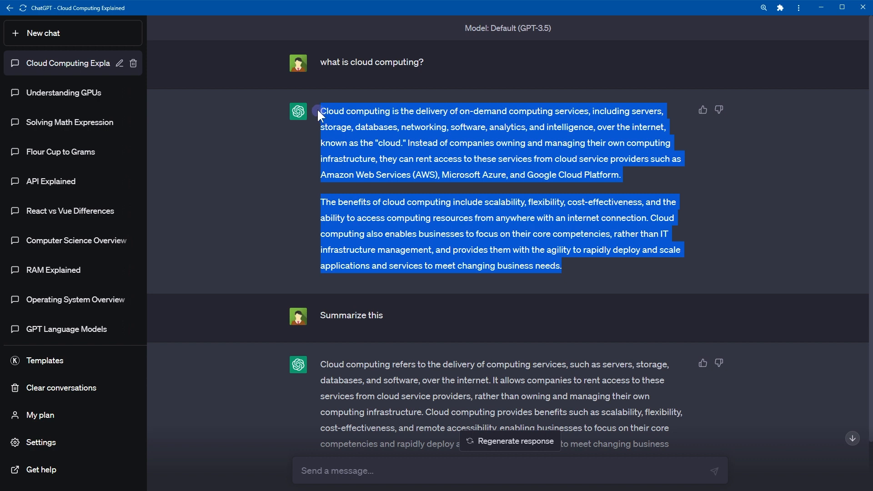
scroll(down, 3)
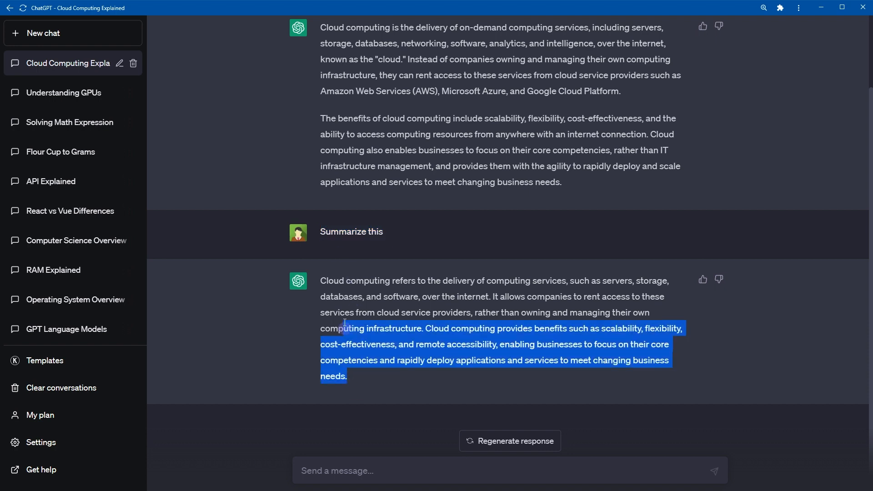
click(44, 33)
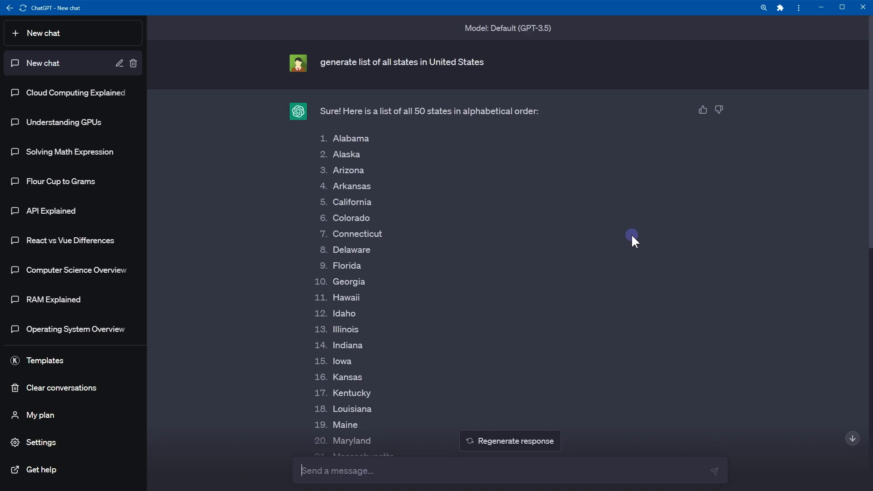
Scroll through the alphabetical list of all 50 US states
scroll(down, 3)
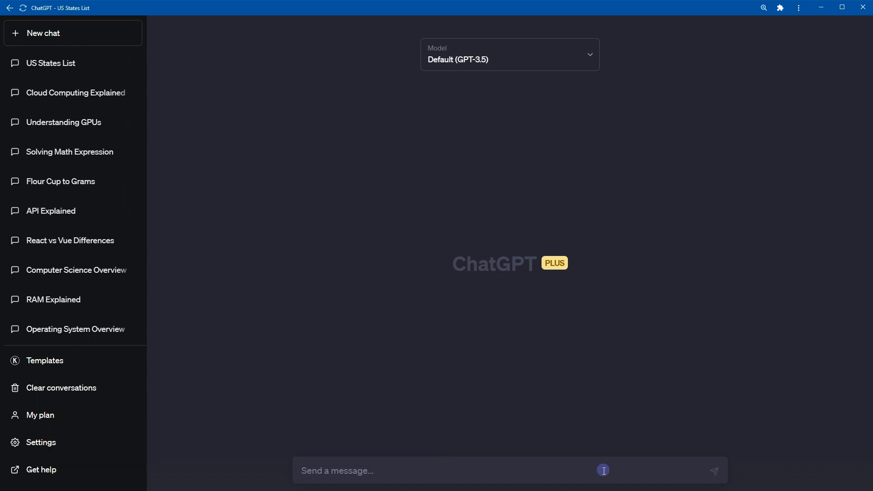
text(What is CPU? Explain like I am 5)
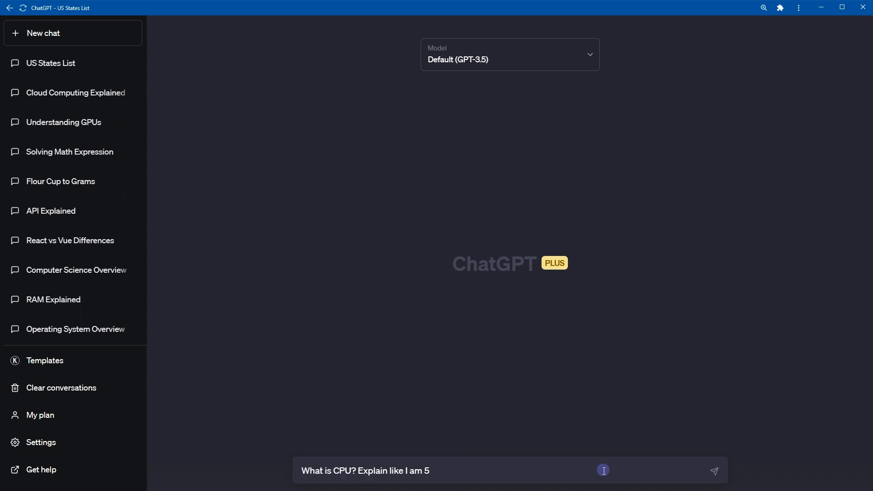
triple_click(365, 470)
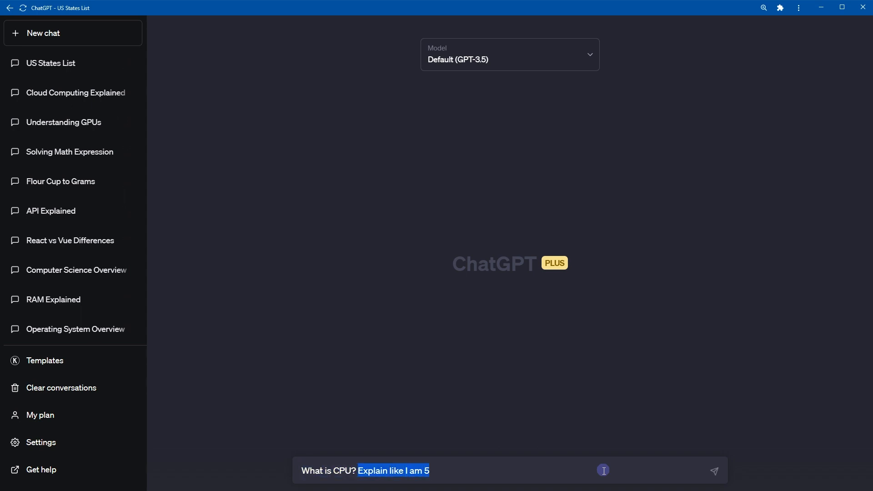
click(713, 471)
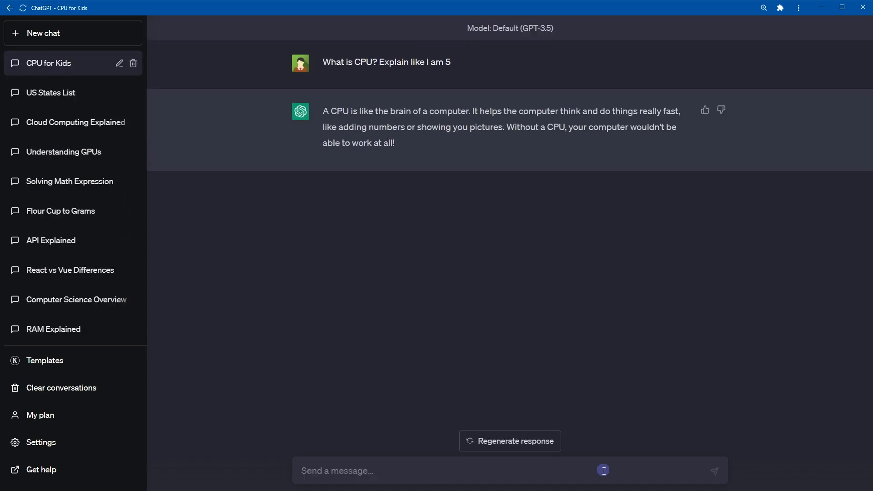
drag(382, 110, 459, 111)
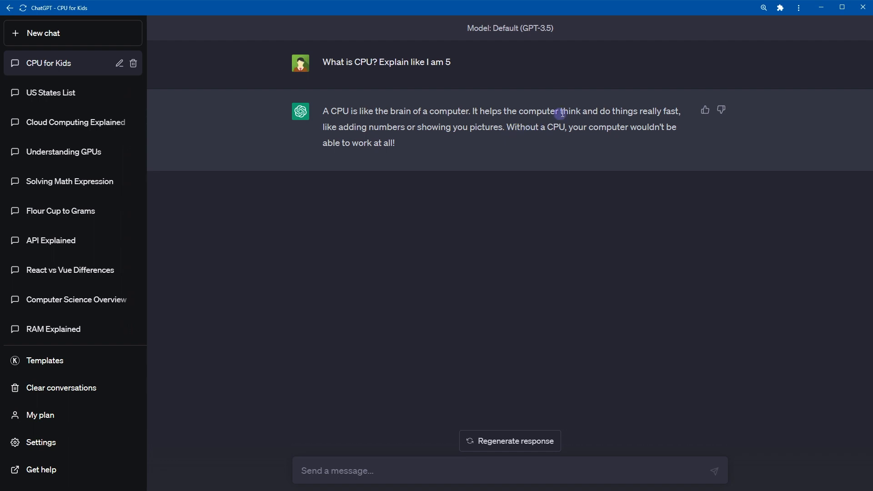
drag(562, 111, 662, 111)
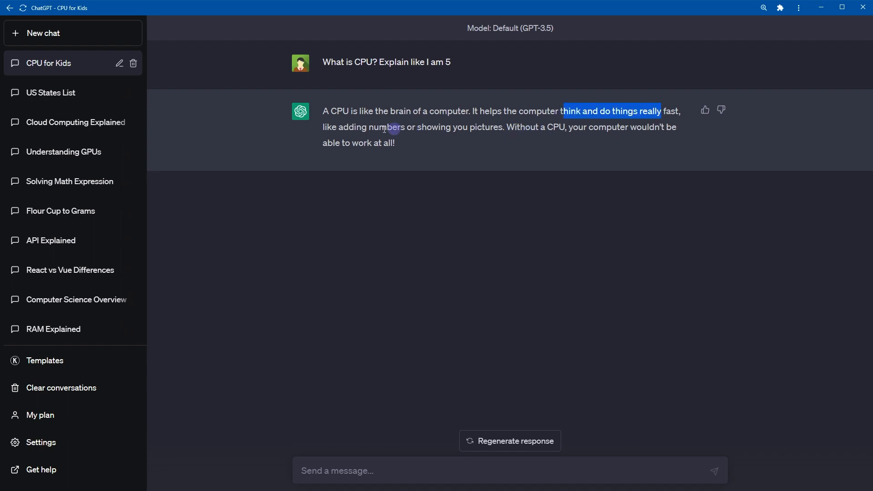
double_click(434, 127)
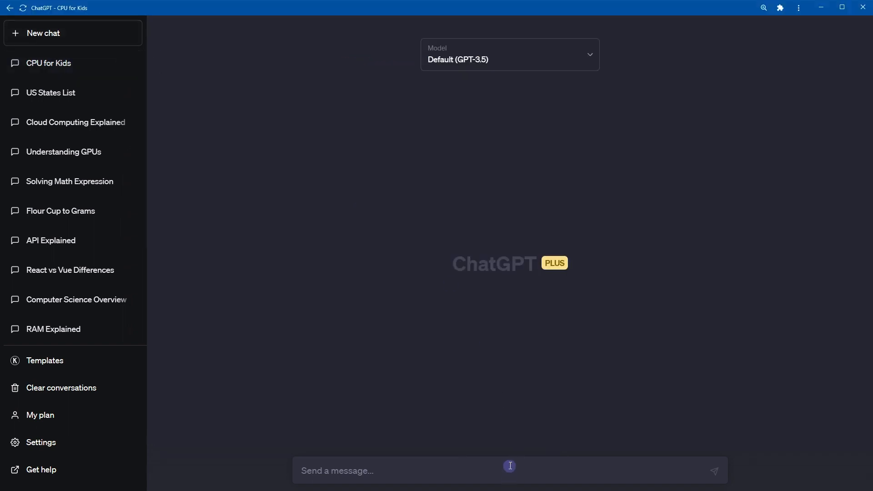
mouse_move(692, 456)
text(Give me unveiling of a new javascript framework in words of Steve Jobs)
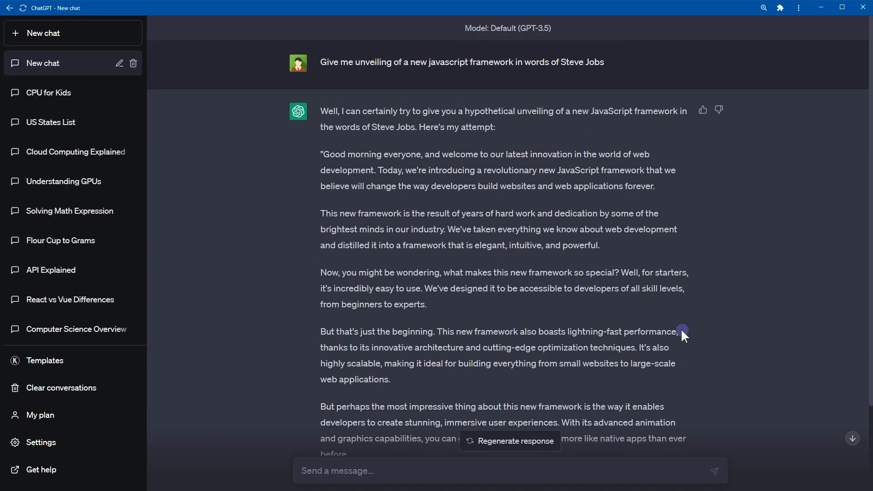
Highlight key phrases in the Steve Jobs-style unveiling, from 'Good morning everyone' to 'powerful'
drag(322, 154, 429, 161)
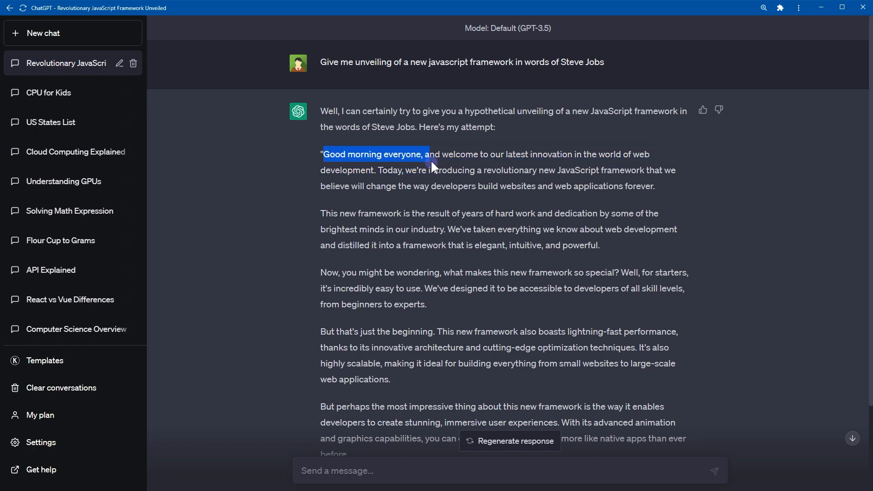
mouse_move(433, 168)
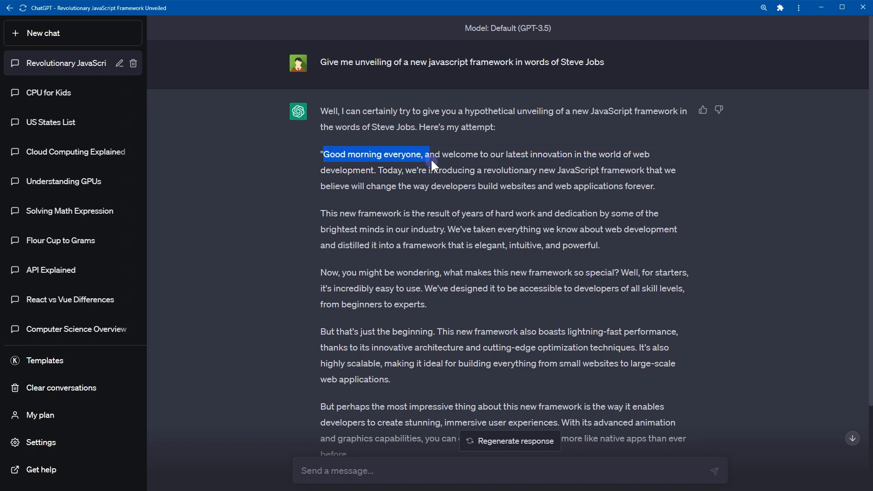
mouse_move(458, 183)
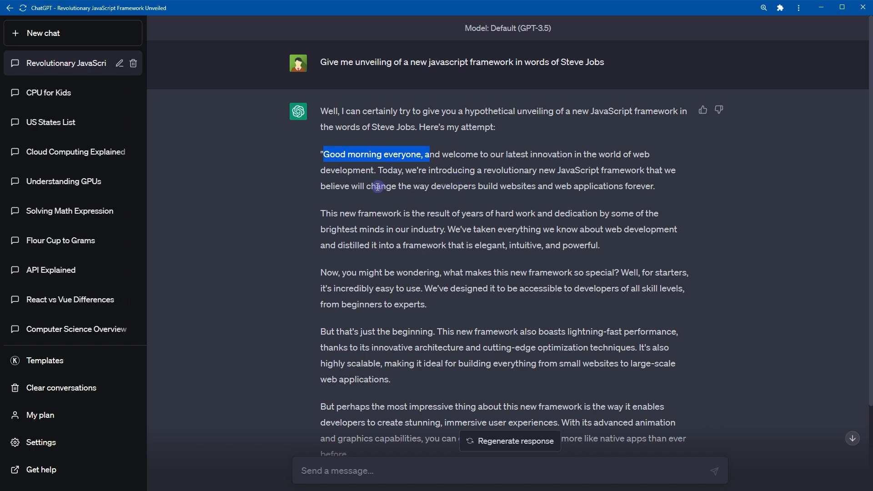
drag(372, 186, 533, 186)
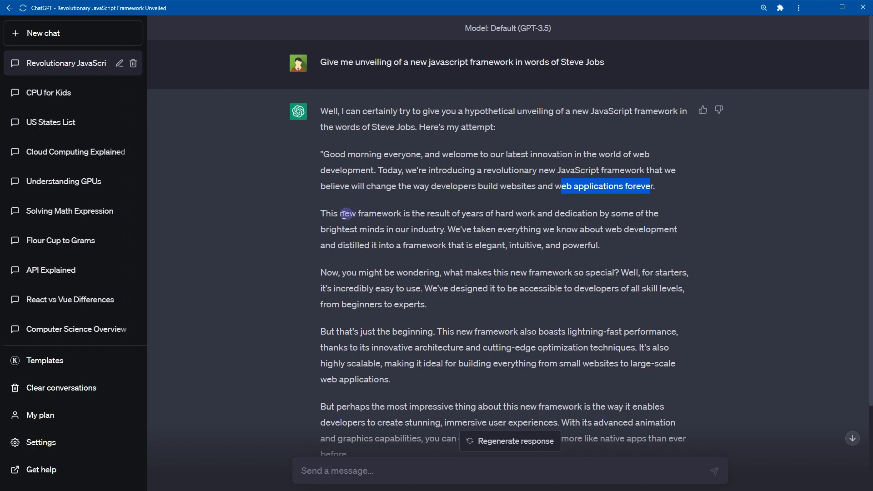
drag(339, 214, 531, 214)
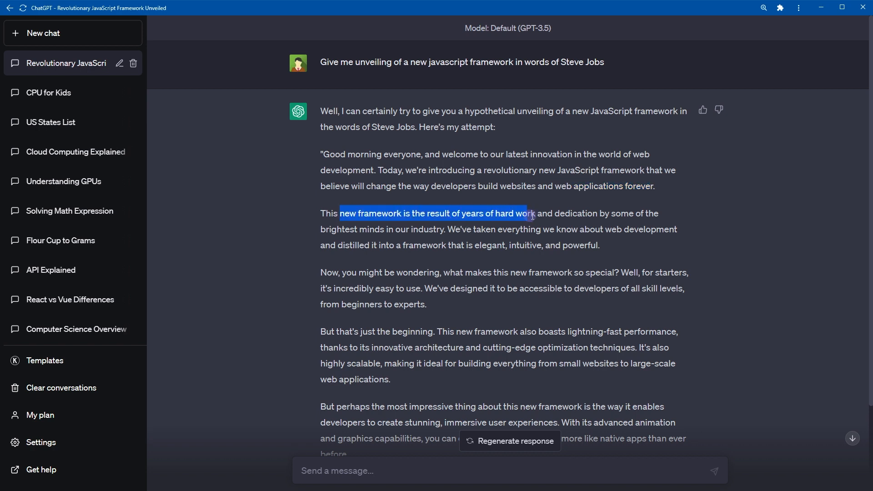
drag(531, 213, 610, 214)
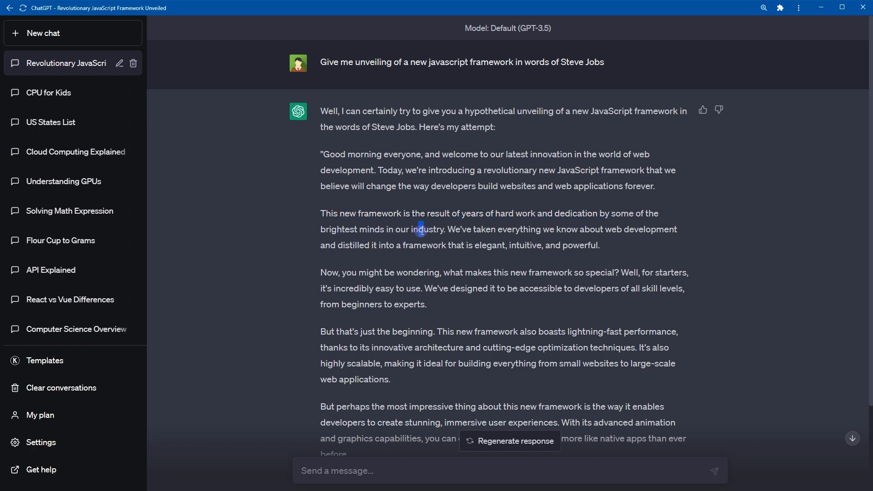
mouse_move(503, 258)
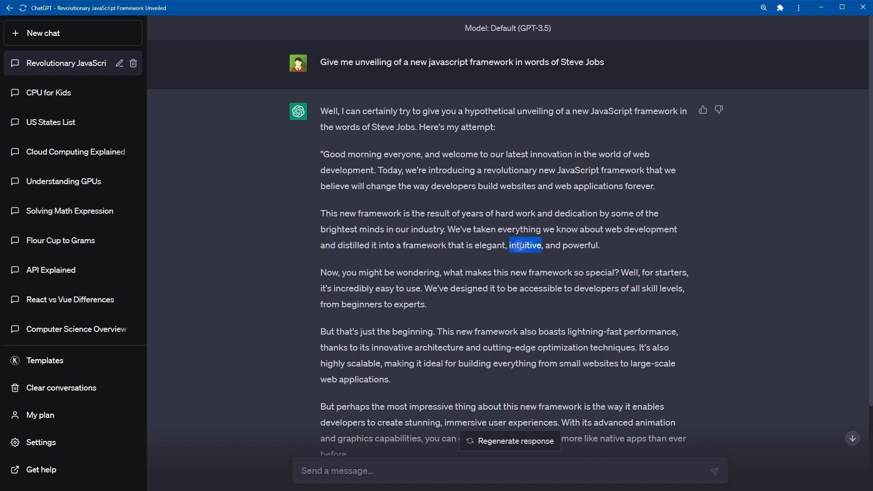
double_click(580, 245)
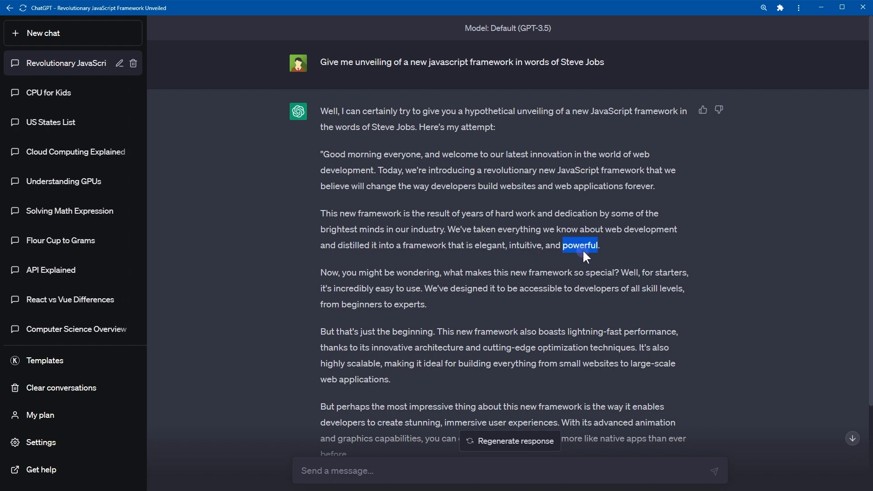
scroll(down, 3)
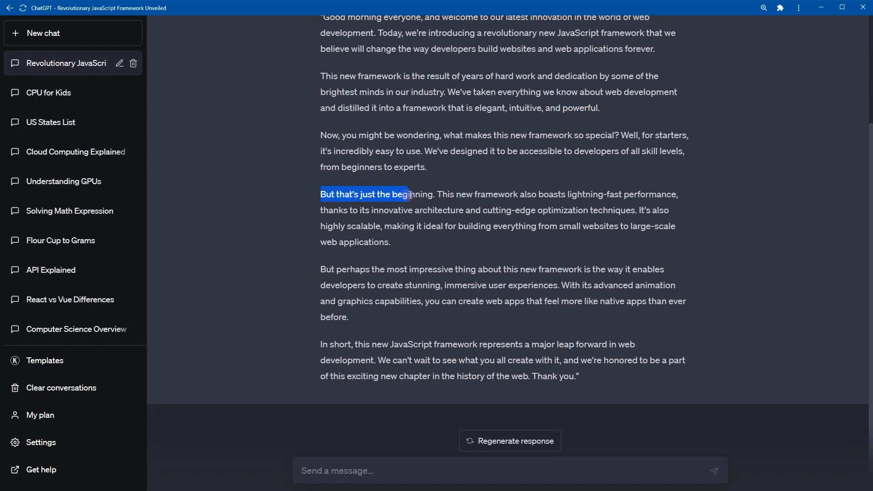
drag(407, 194, 561, 210)
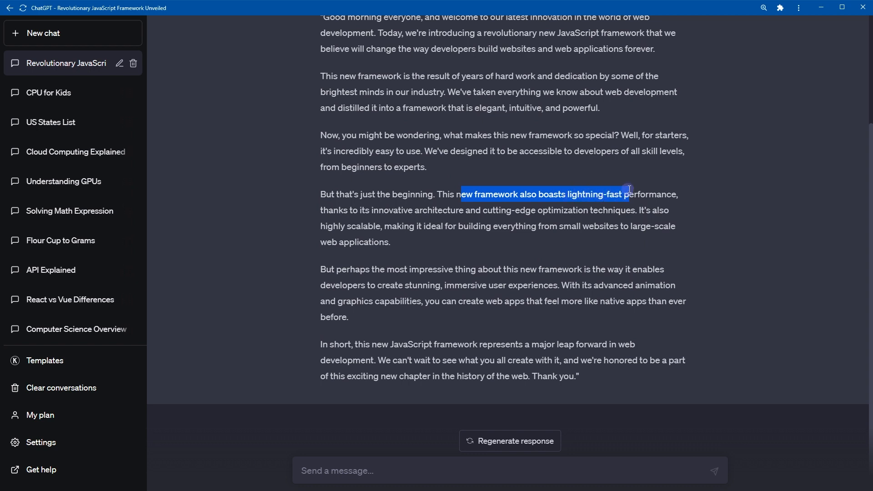
drag(628, 194, 656, 194)
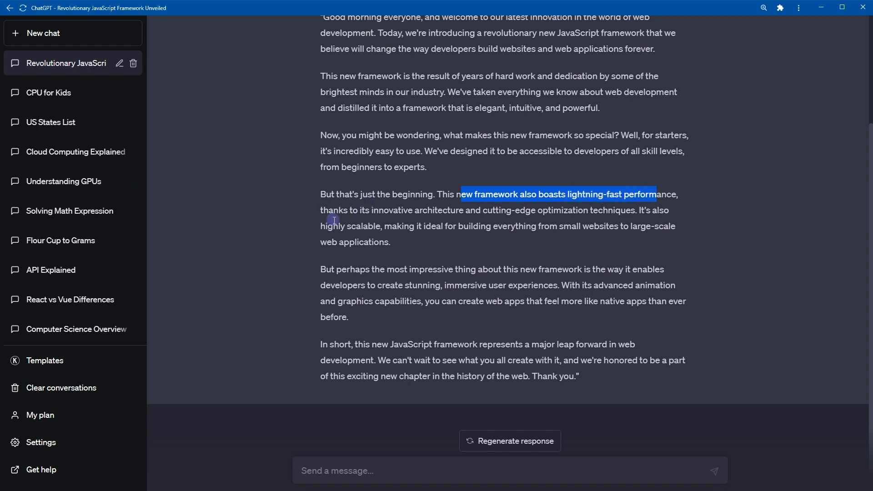
mouse_move(541, 213)
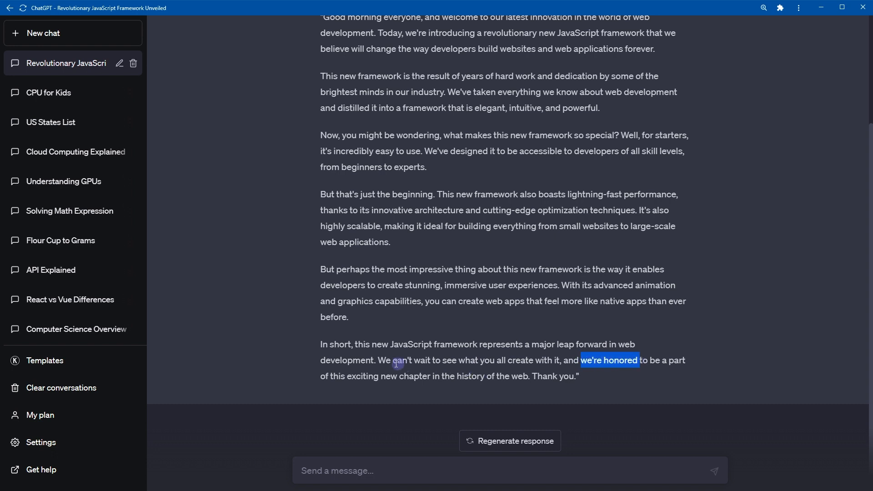
mouse_move(362, 381)
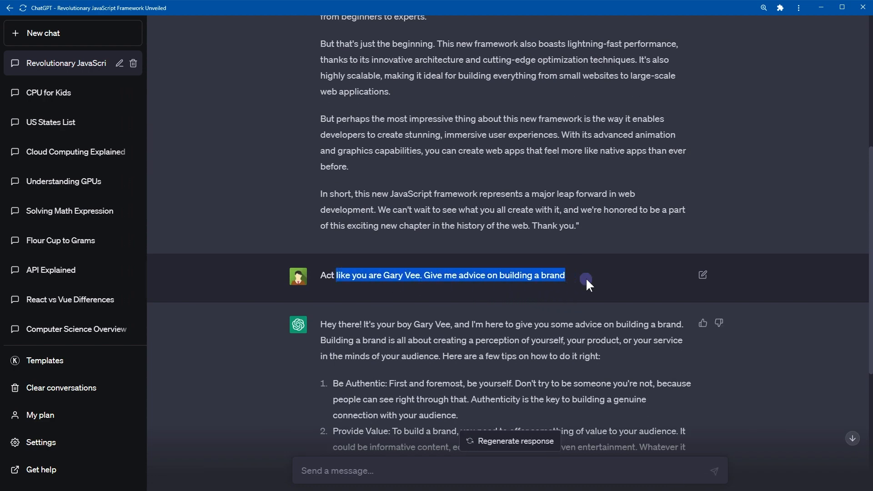
Scroll the Gary Vee brand advice and highlight the 'Consistency' and 'Embrace Your Story' tips
scroll(down, 3)
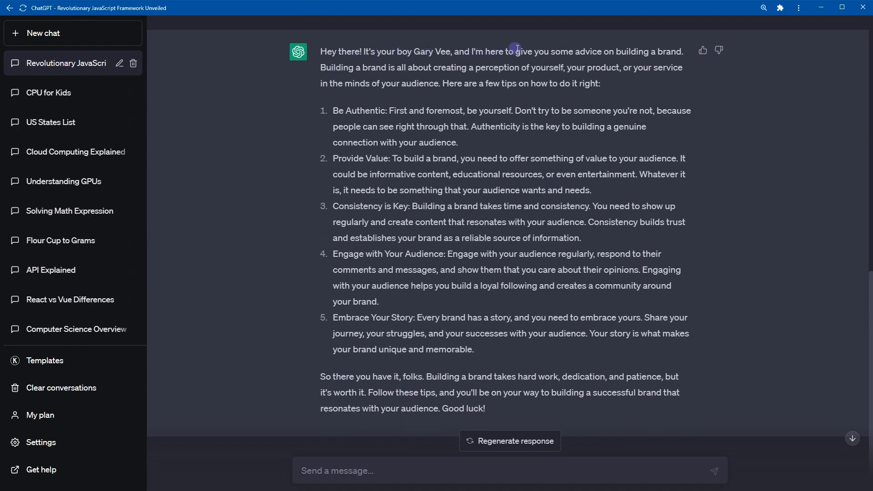
mouse_move(567, 62)
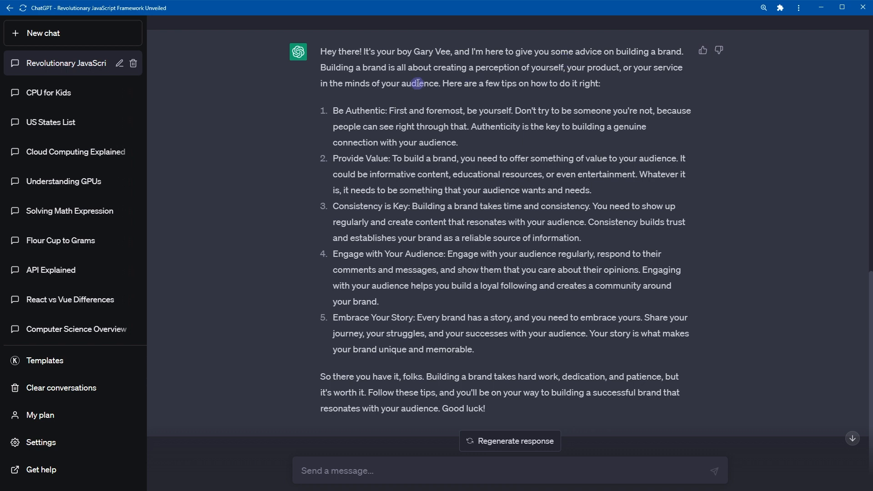
mouse_move(373, 97)
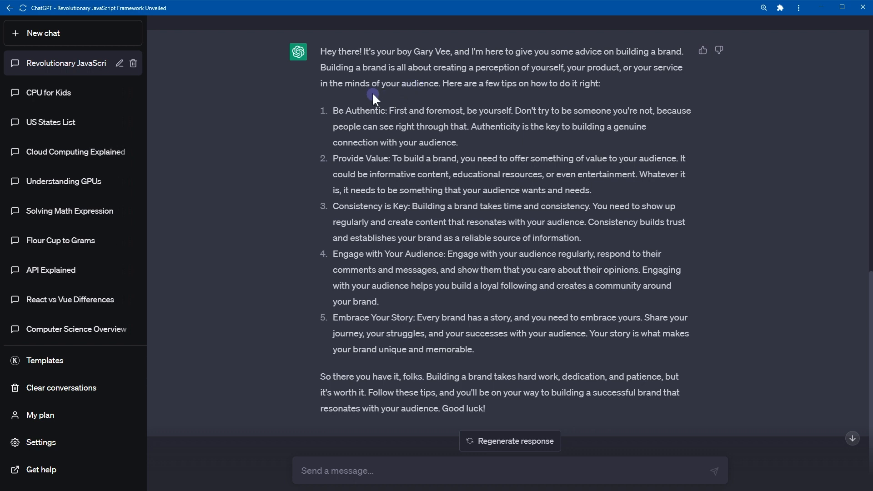
mouse_move(367, 105)
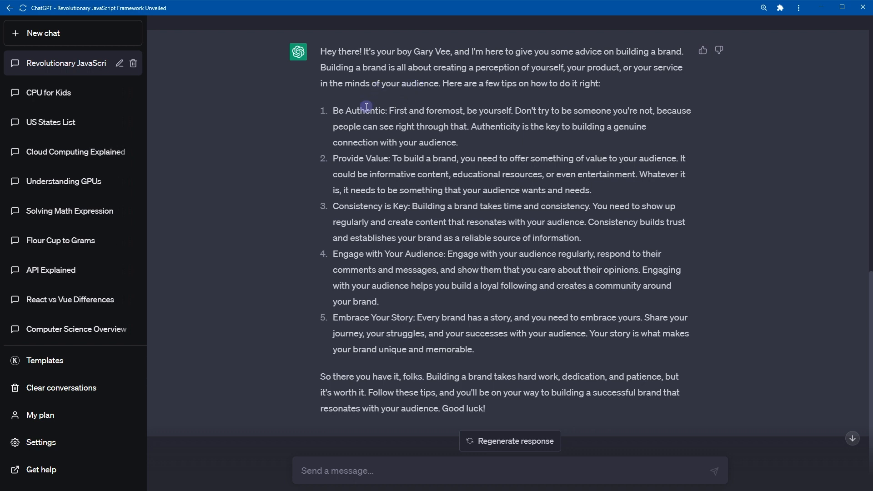
drag(341, 158, 376, 158)
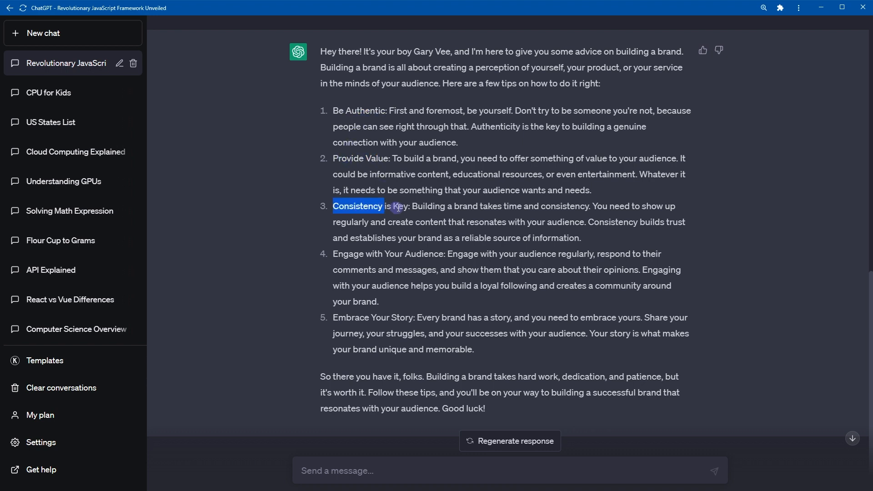
drag(354, 253, 429, 253)
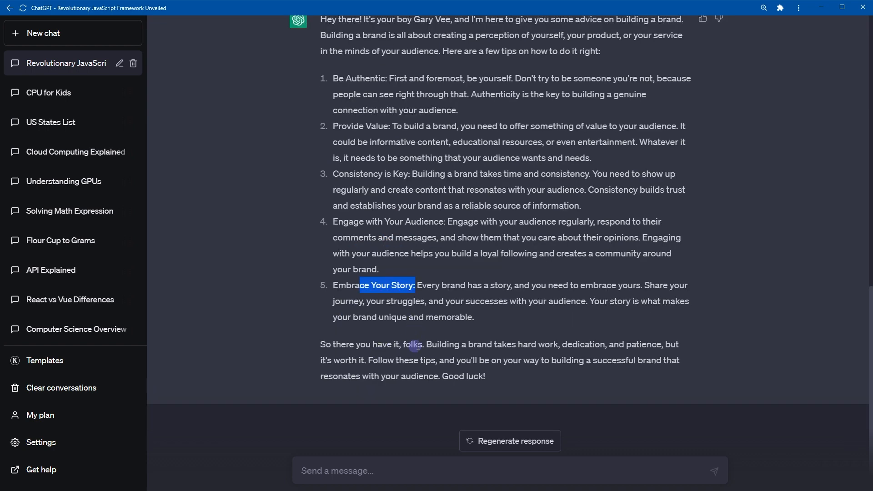
mouse_move(510, 347)
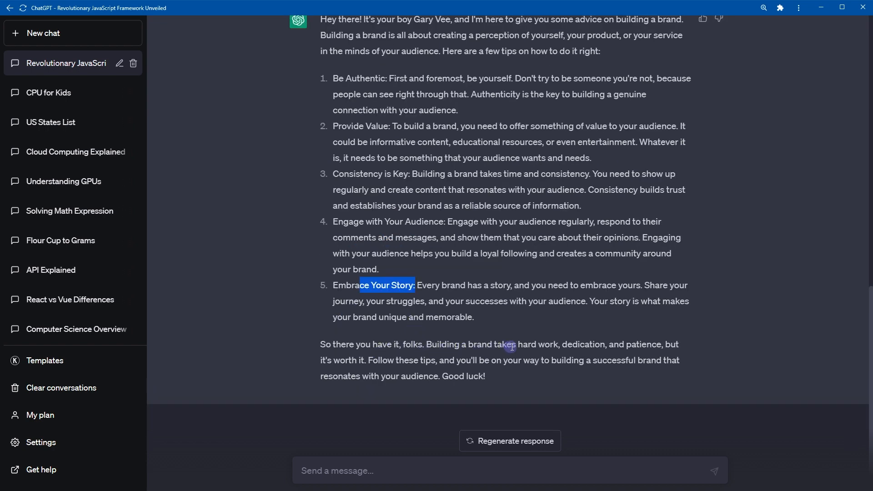
mouse_move(640, 345)
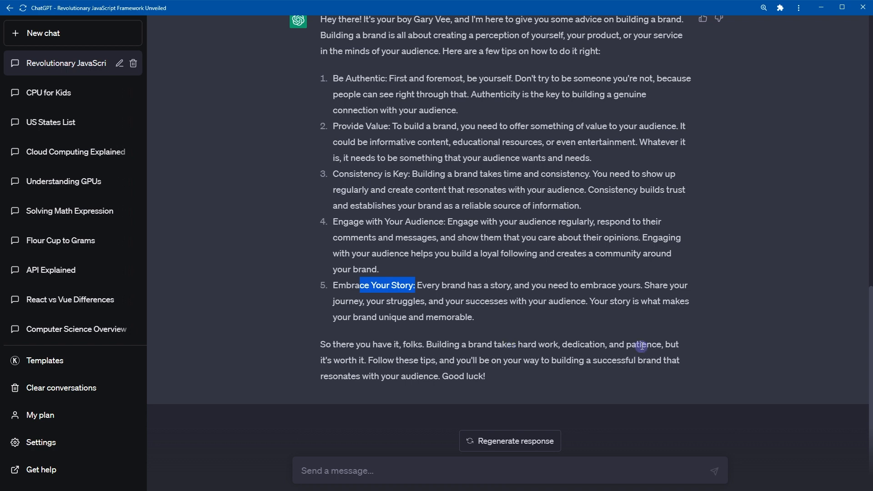